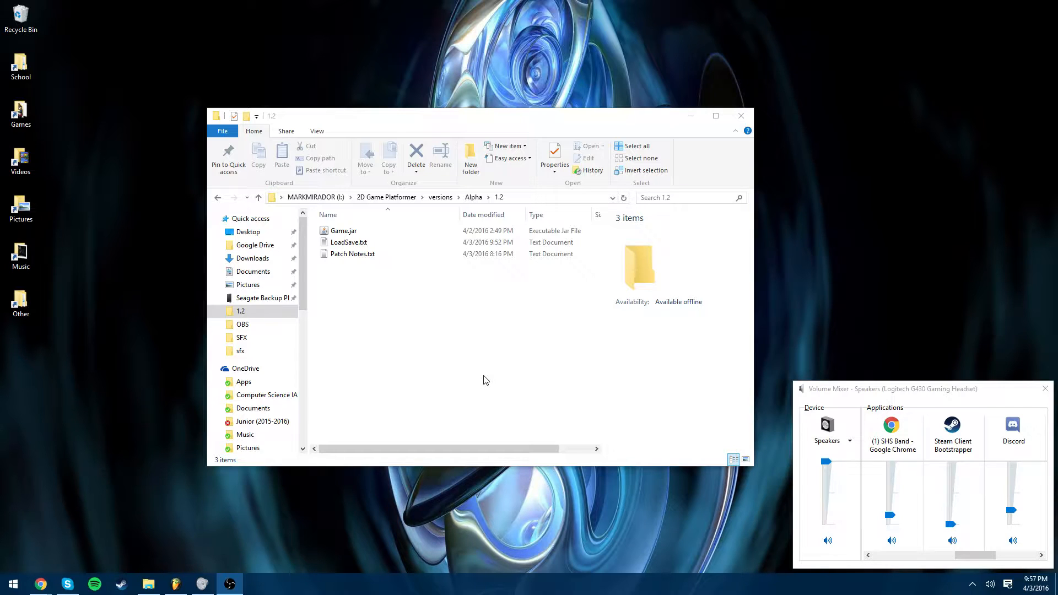
Launch Dank Alpha v1.2 from Game.jar and maximize the game window
left_click(343, 230)
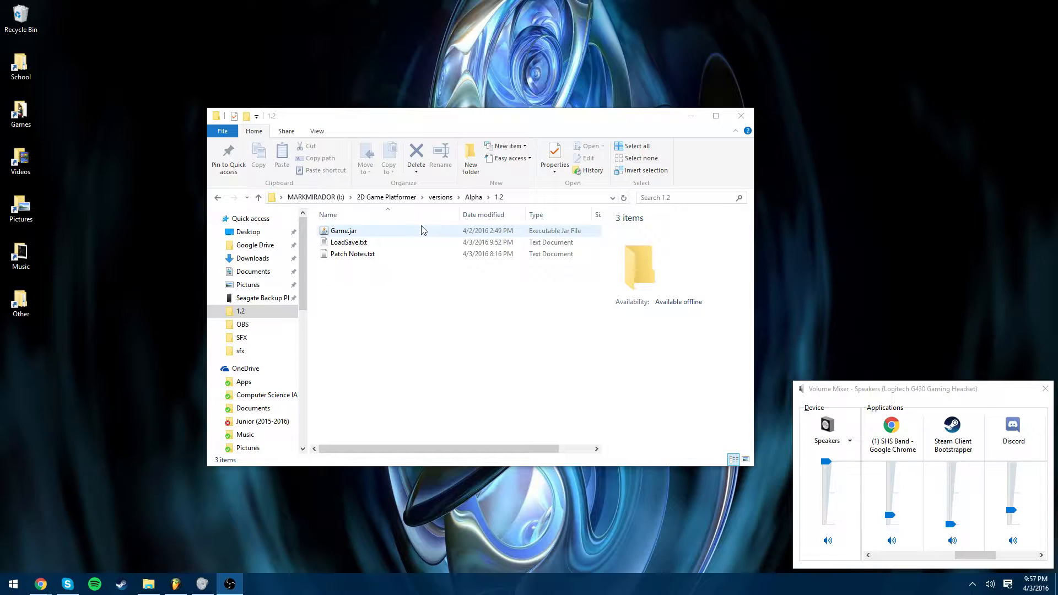
double_click(344, 231)
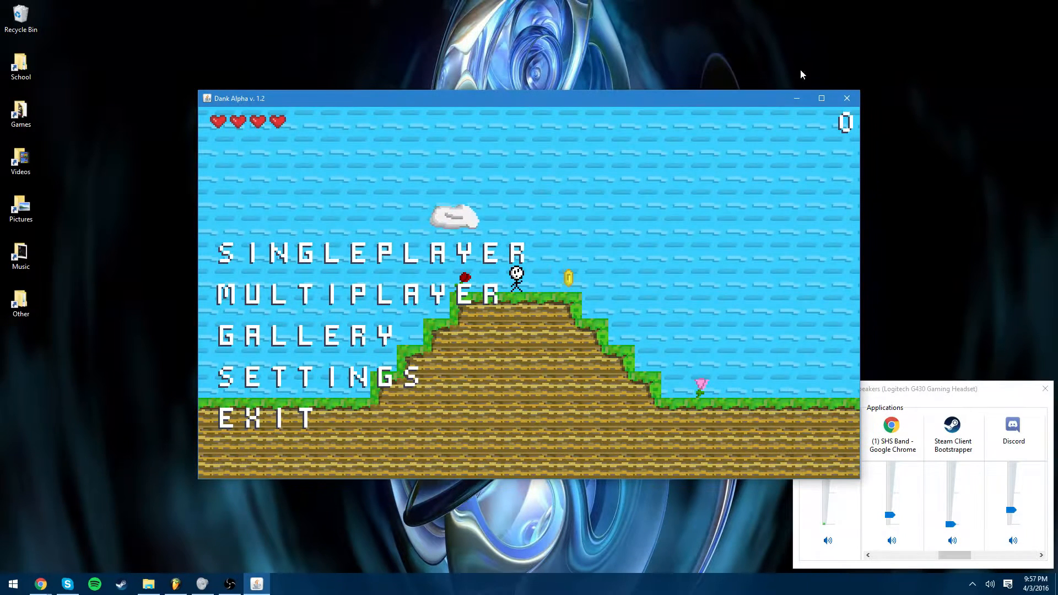
left_click(819, 98)
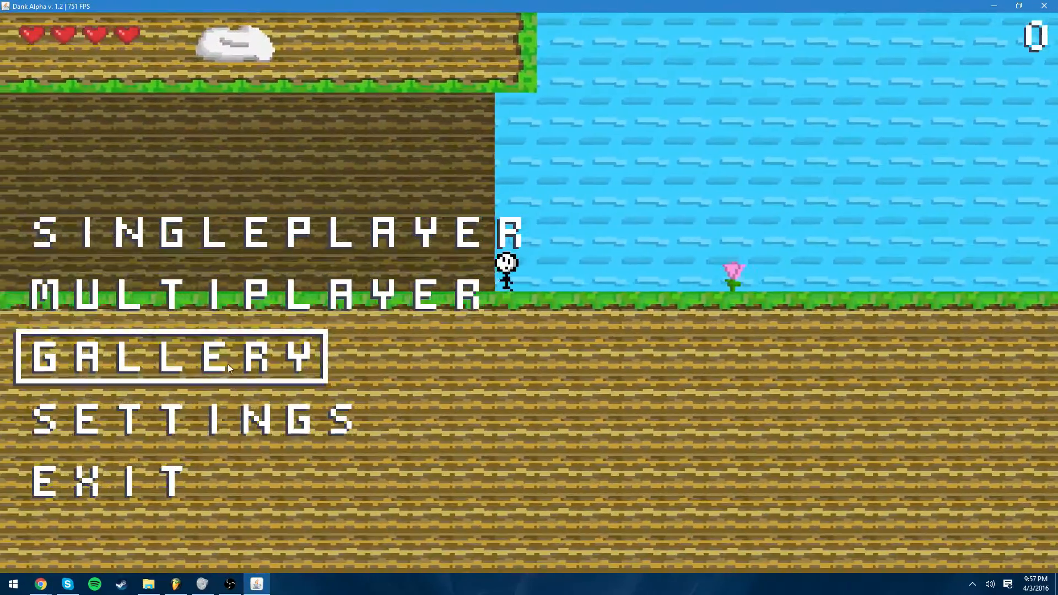
mouse_move(307, 233)
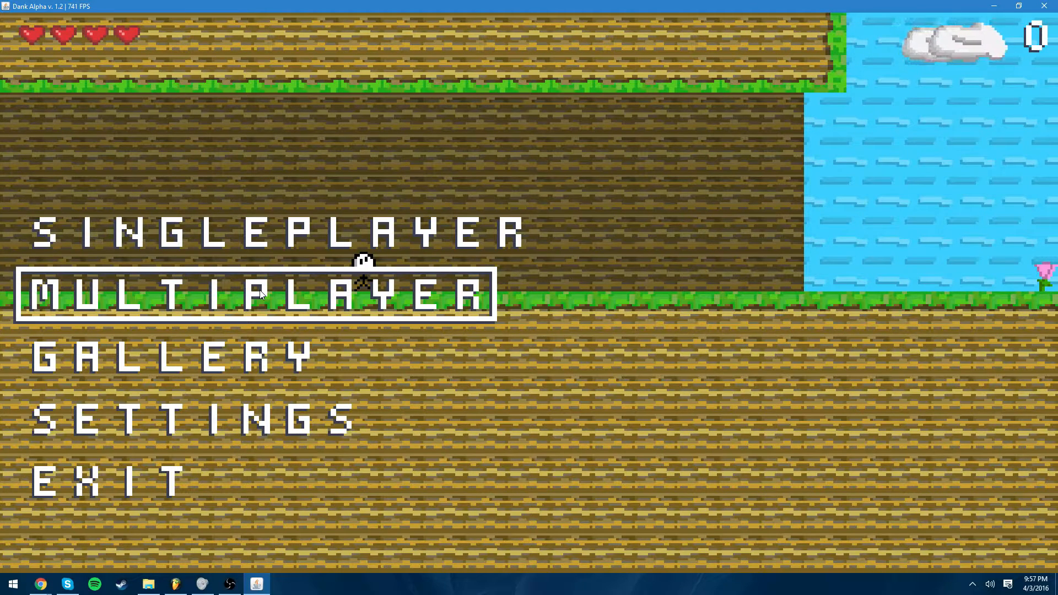
mouse_move(142, 493)
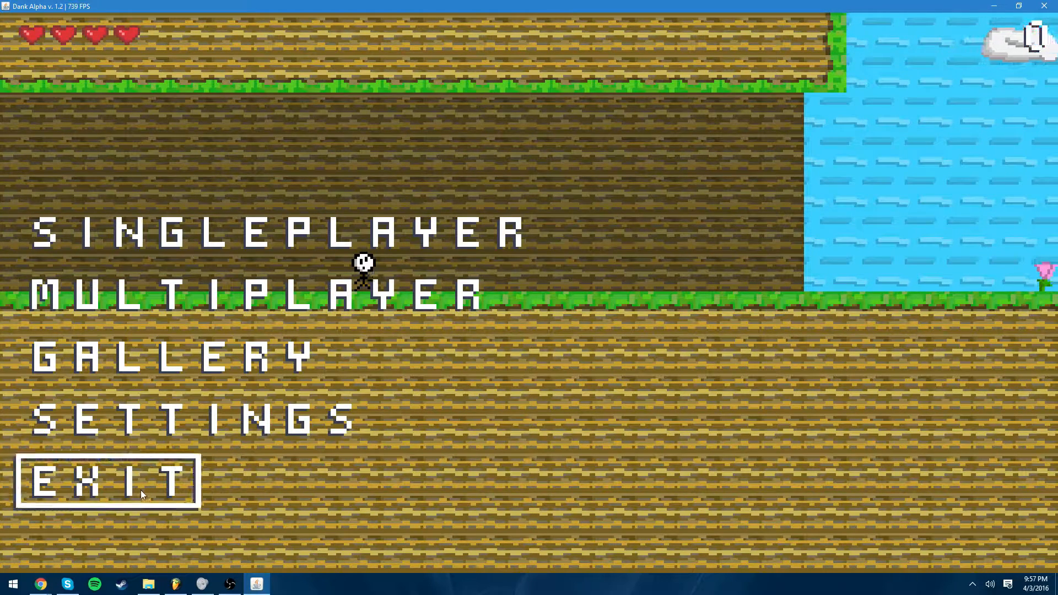
Quit via EXIT, relaunch Game.jar and maximize the window again
left_click(107, 481)
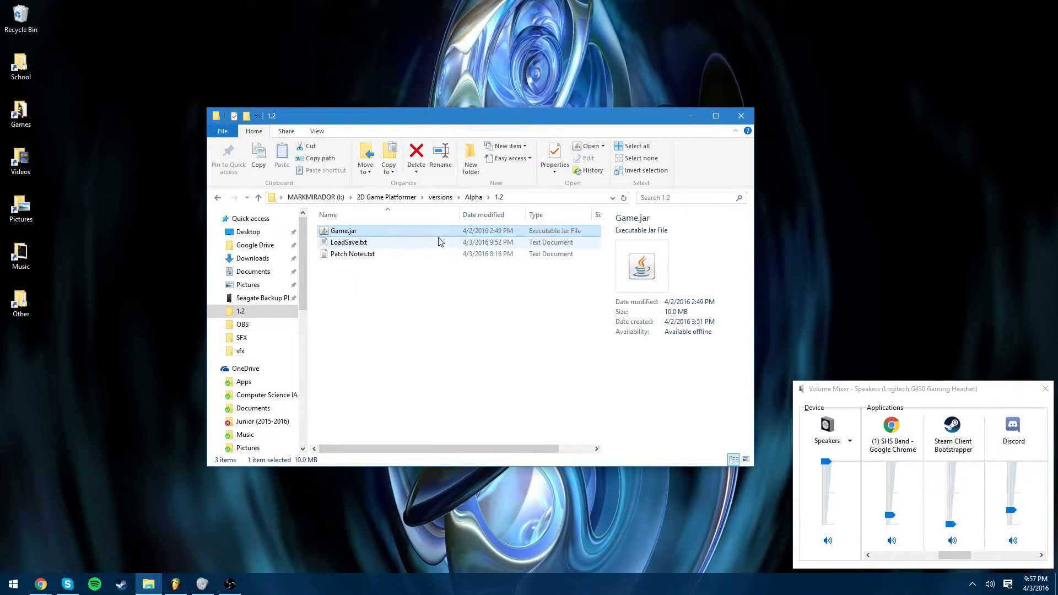
double_click(344, 231)
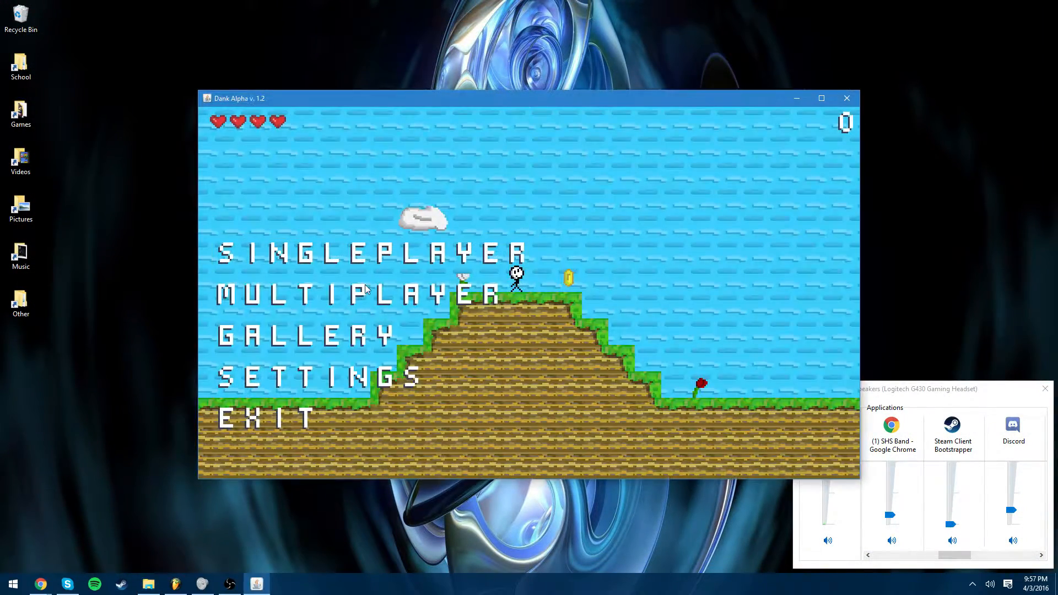
left_click(820, 98)
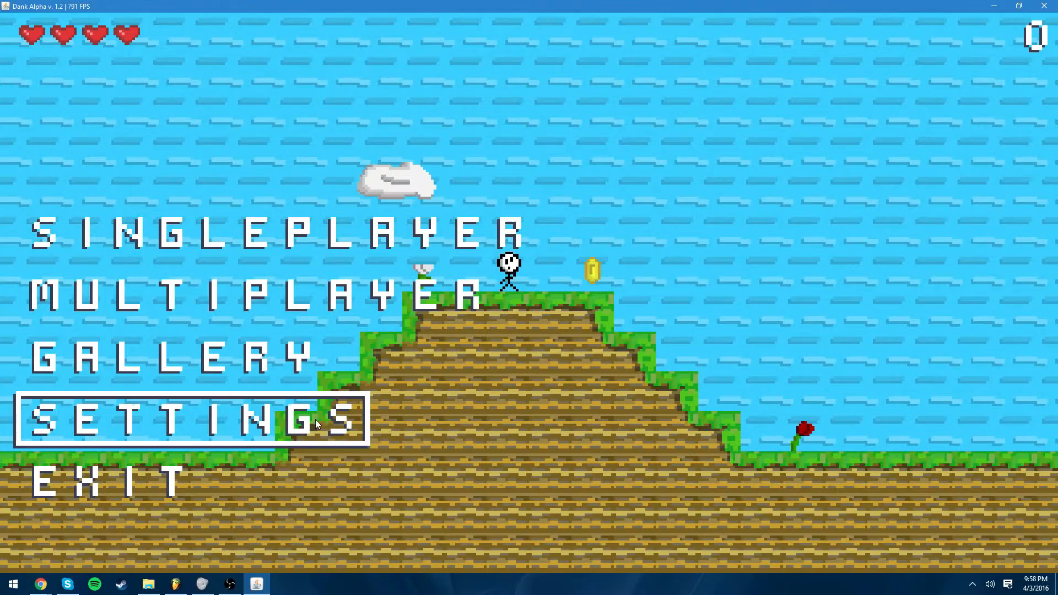
left_click(190, 419)
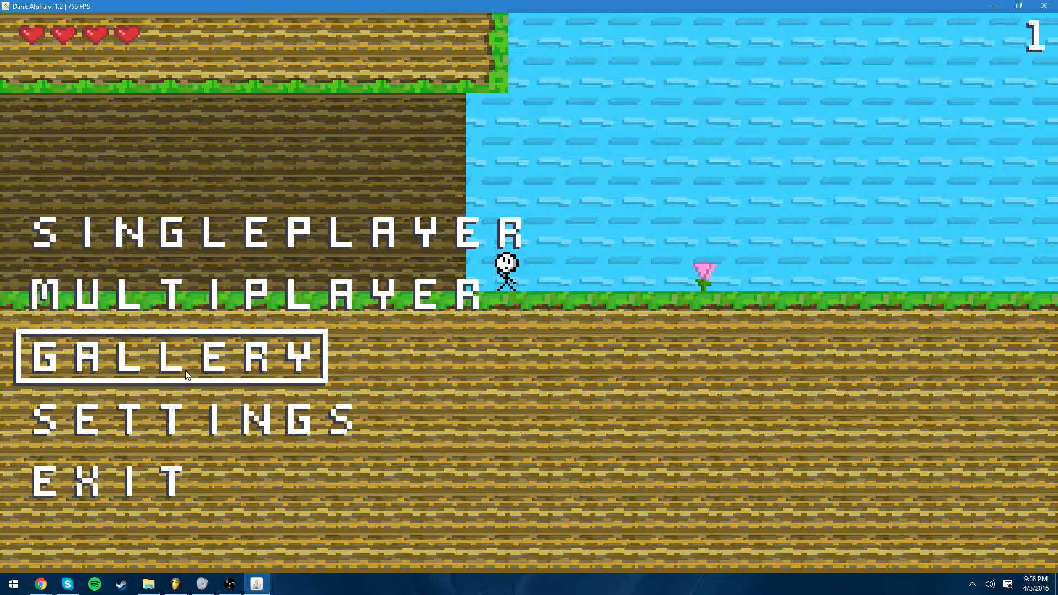
mouse_move(661, 350)
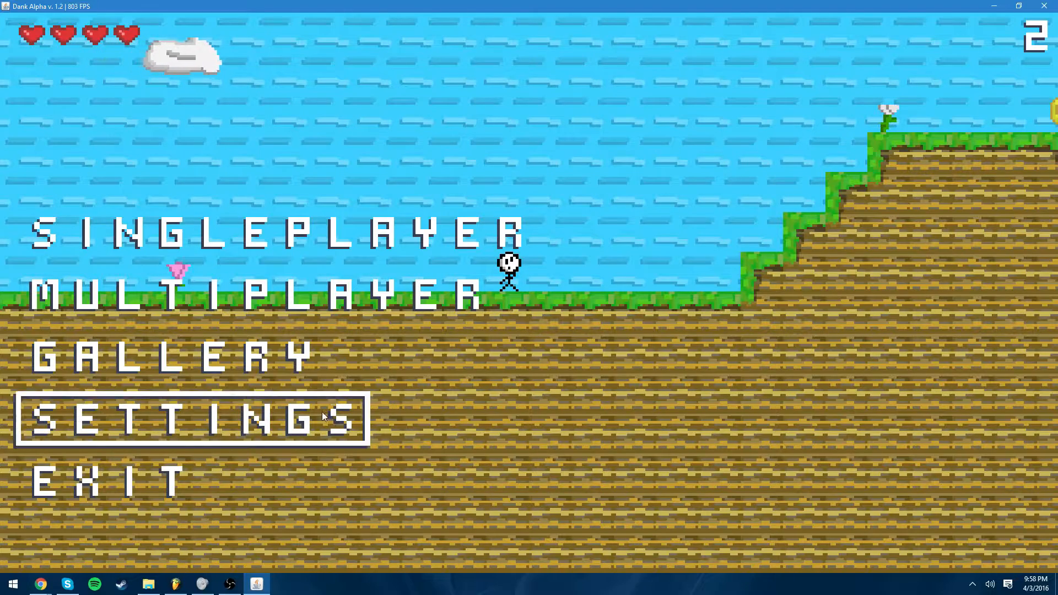
mouse_move(451, 312)
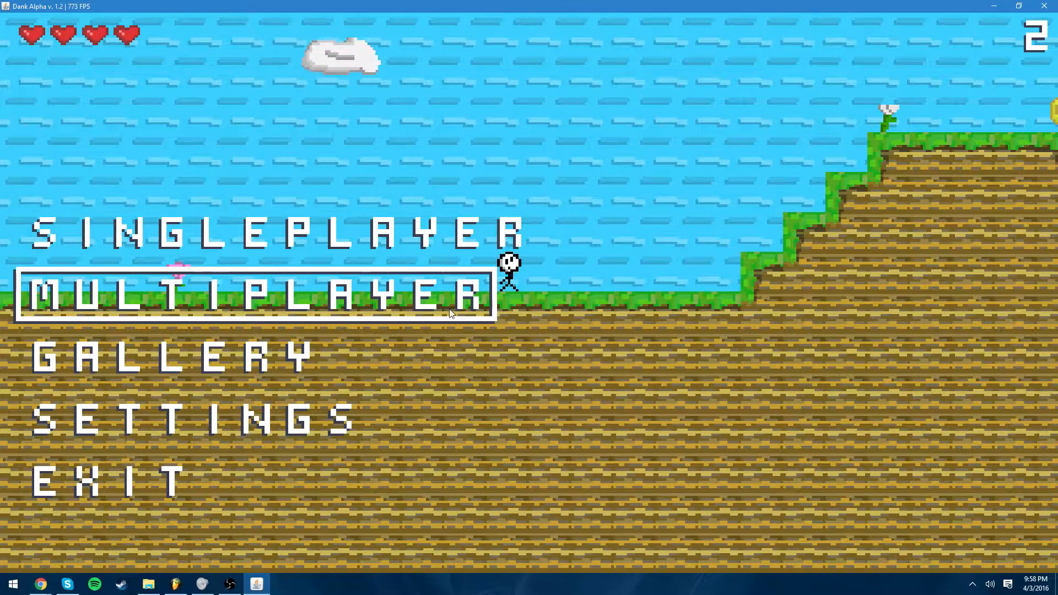
left_click(250, 296)
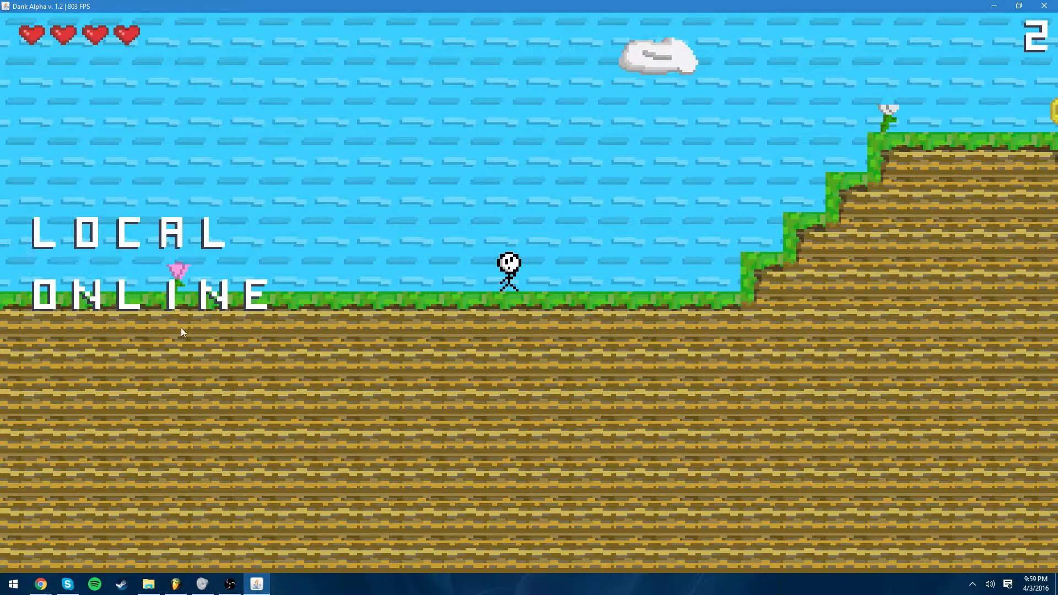
mouse_move(165, 232)
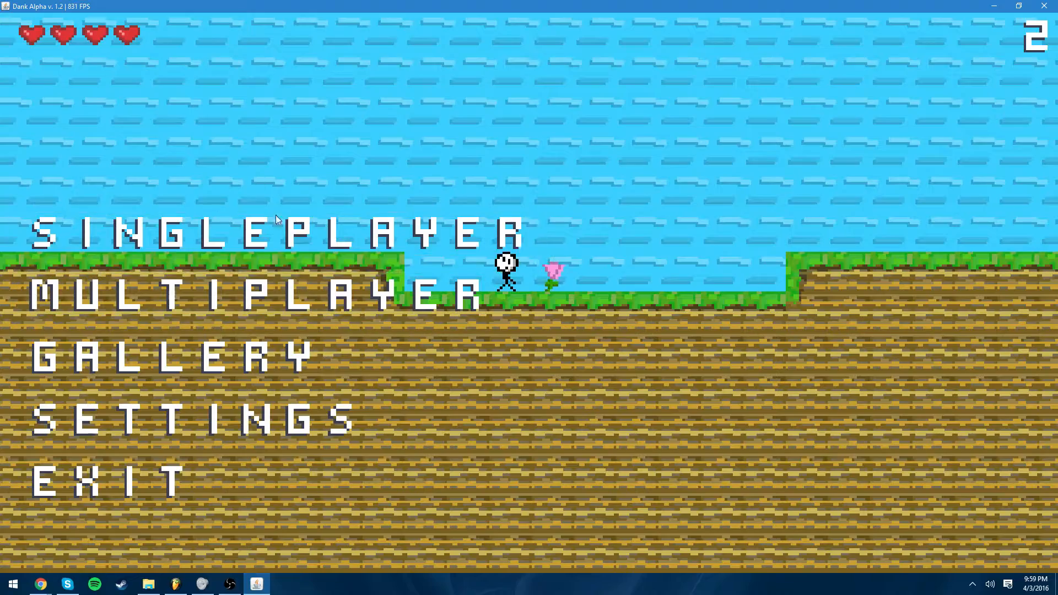
Enter the Singleplayer screen showing New Game, Load Game and Save Game
left_click(277, 233)
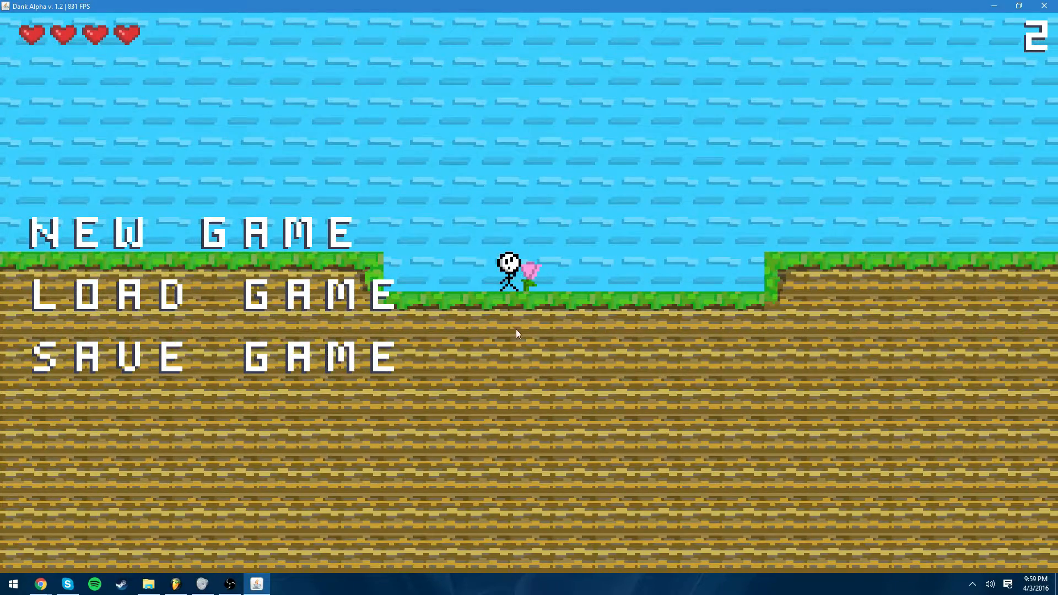
mouse_move(415, 215)
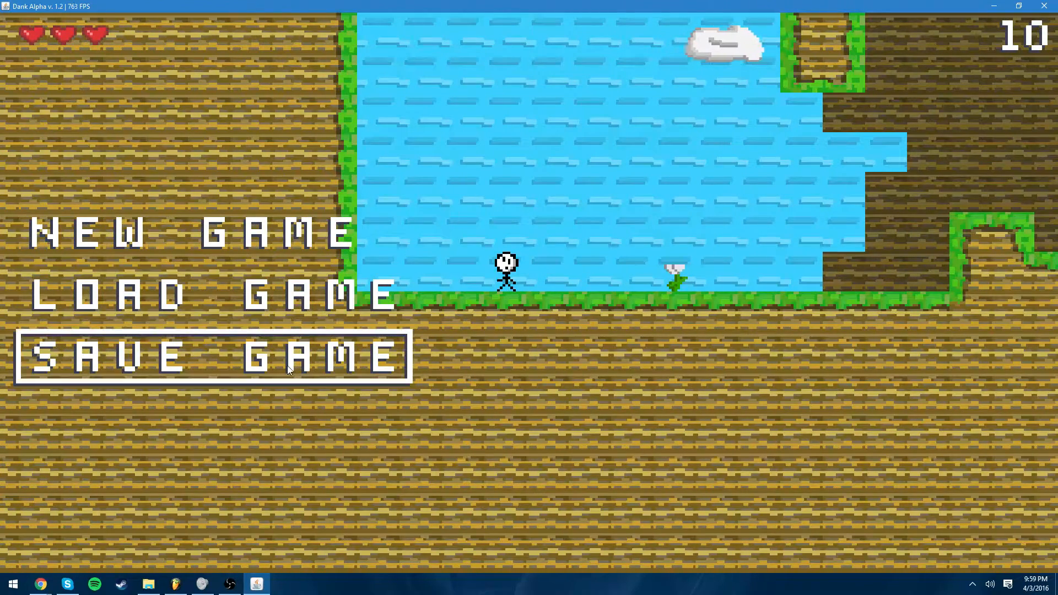
mouse_move(327, 287)
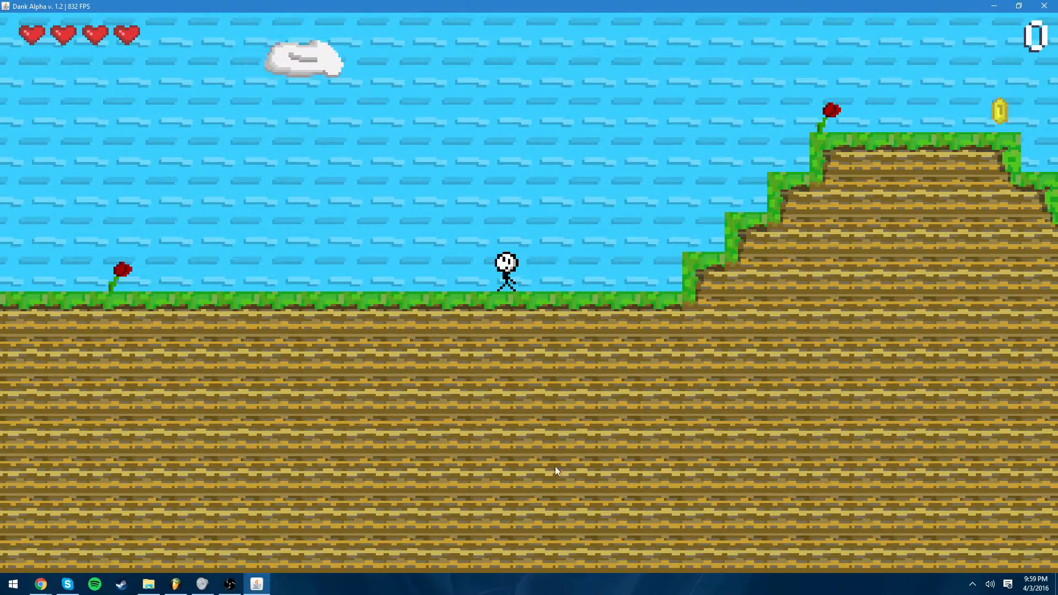
mouse_move(734, 494)
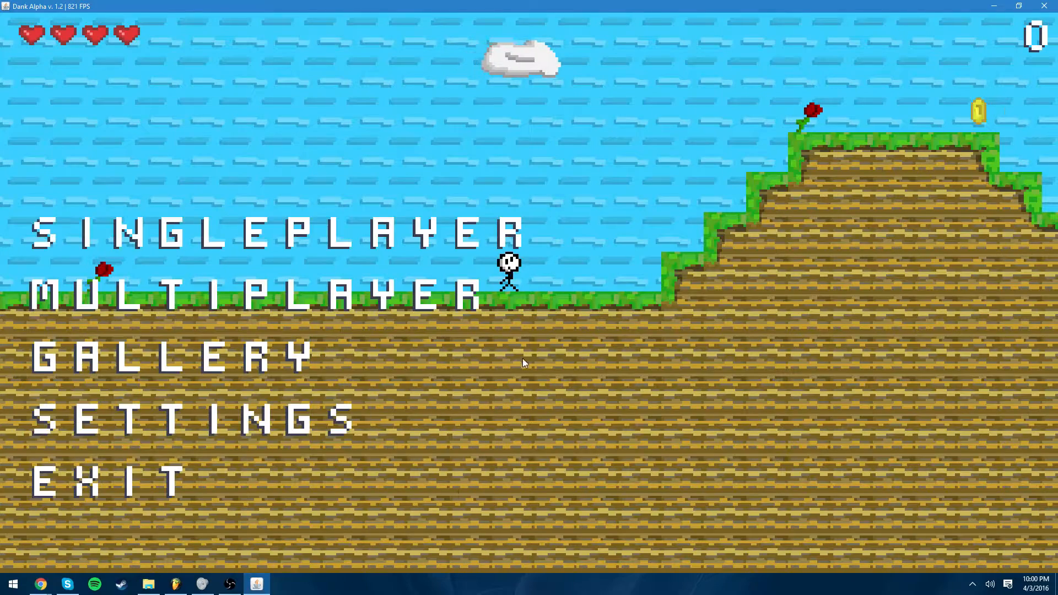
mouse_move(321, 223)
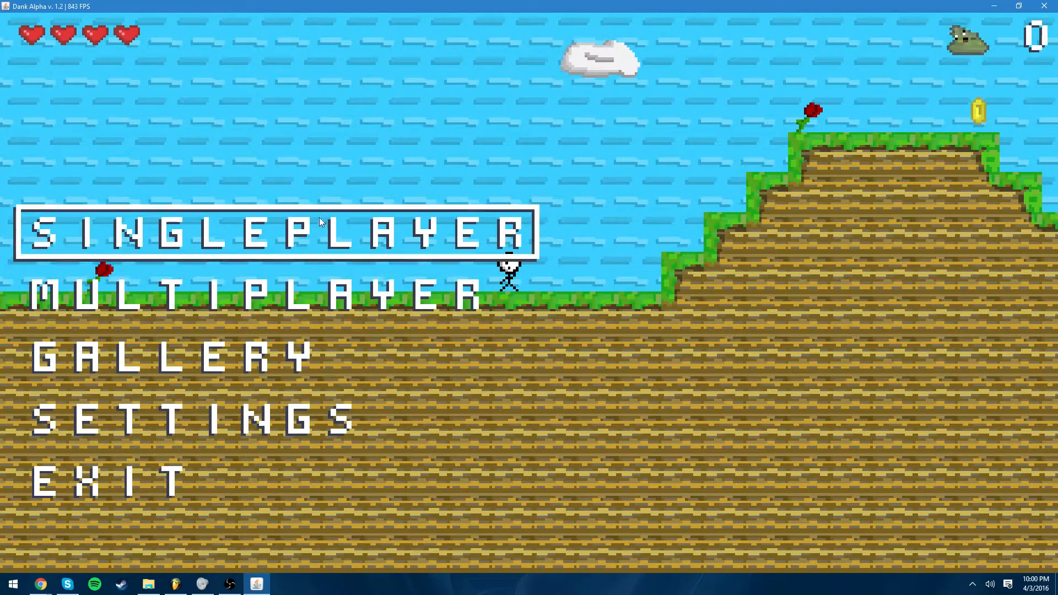
mouse_move(407, 381)
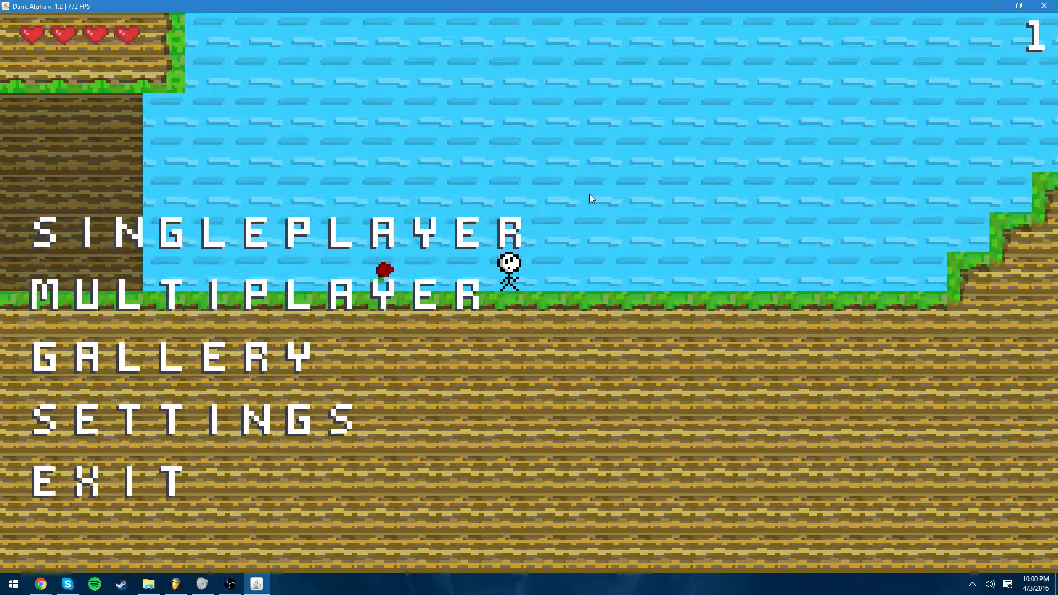
mouse_move(105, 246)
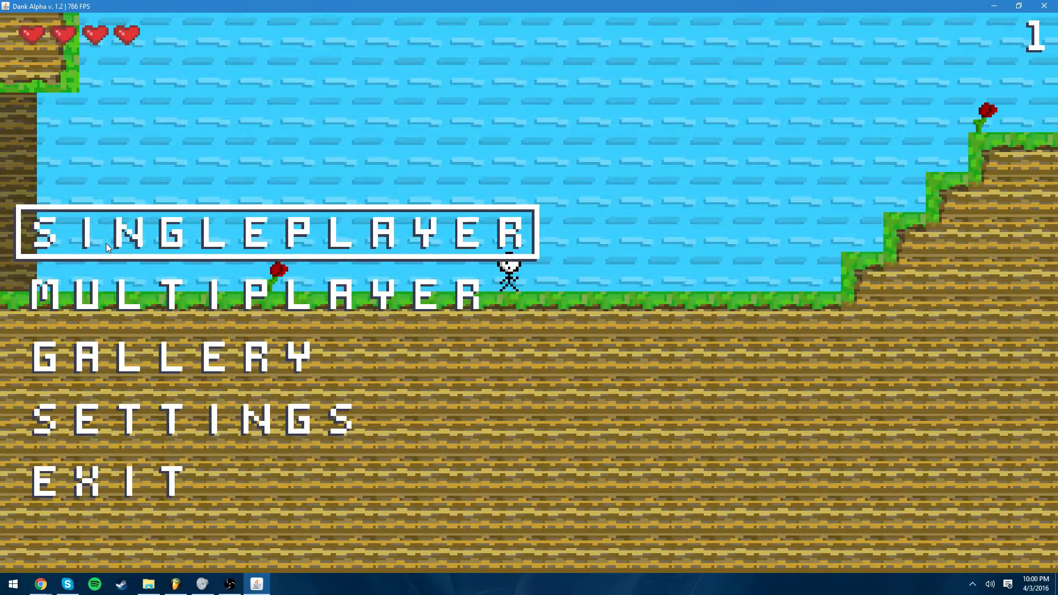
mouse_move(550, 470)
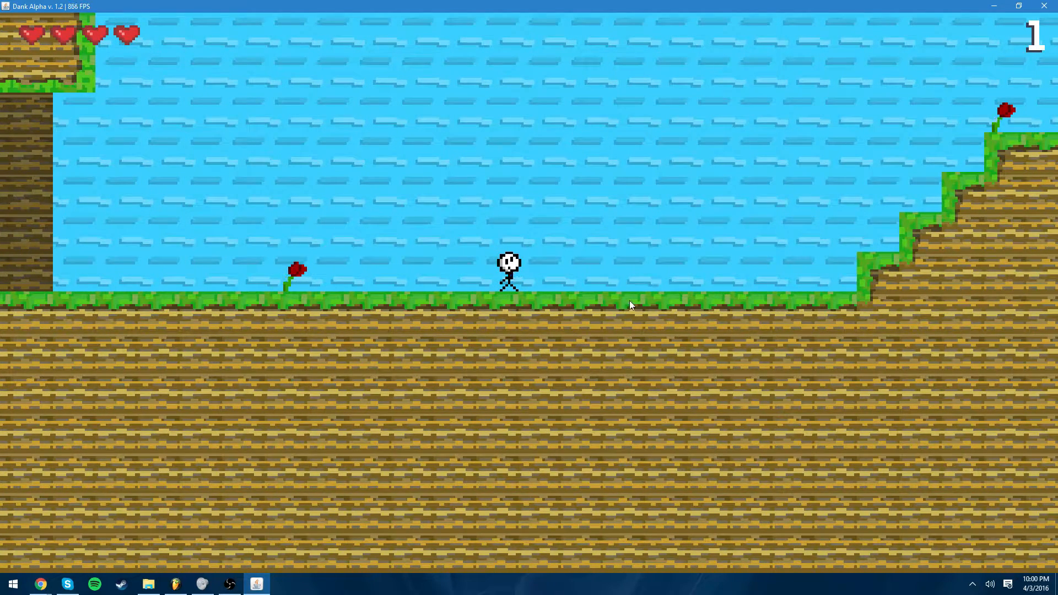
mouse_move(553, 302)
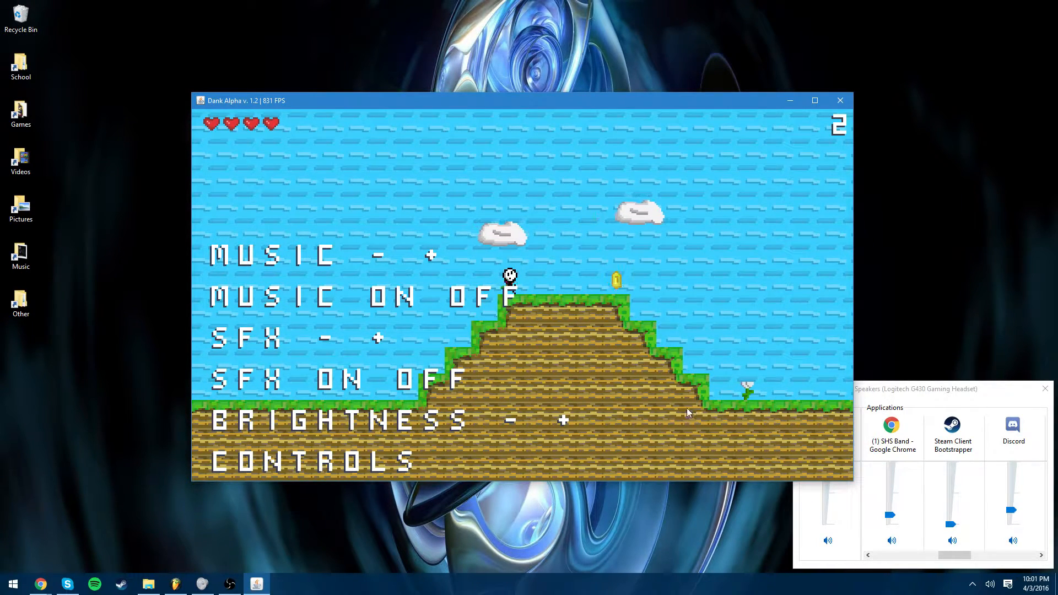
mouse_move(621, 188)
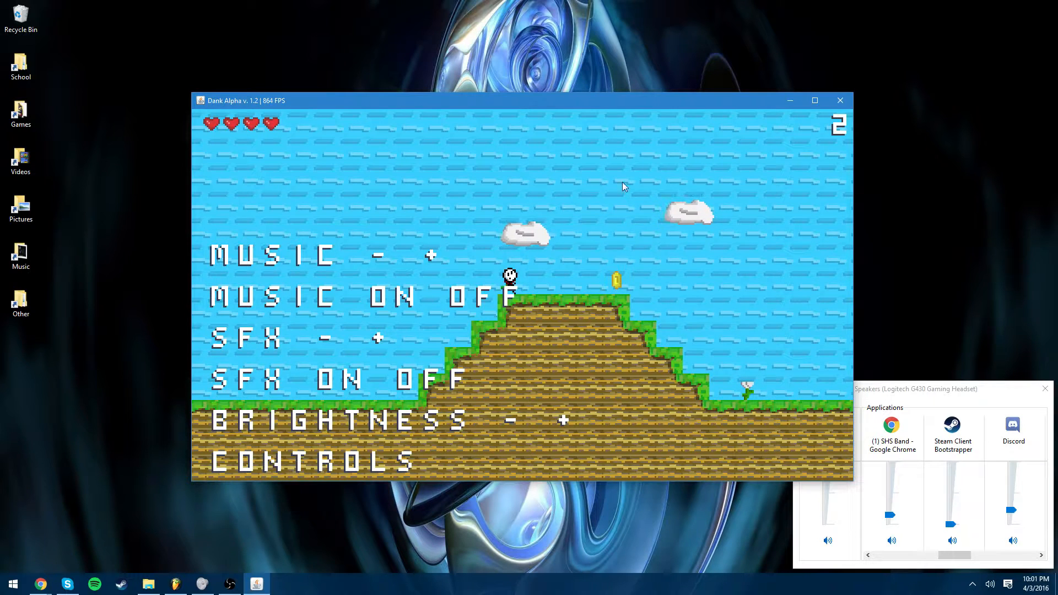
mouse_move(784, 124)
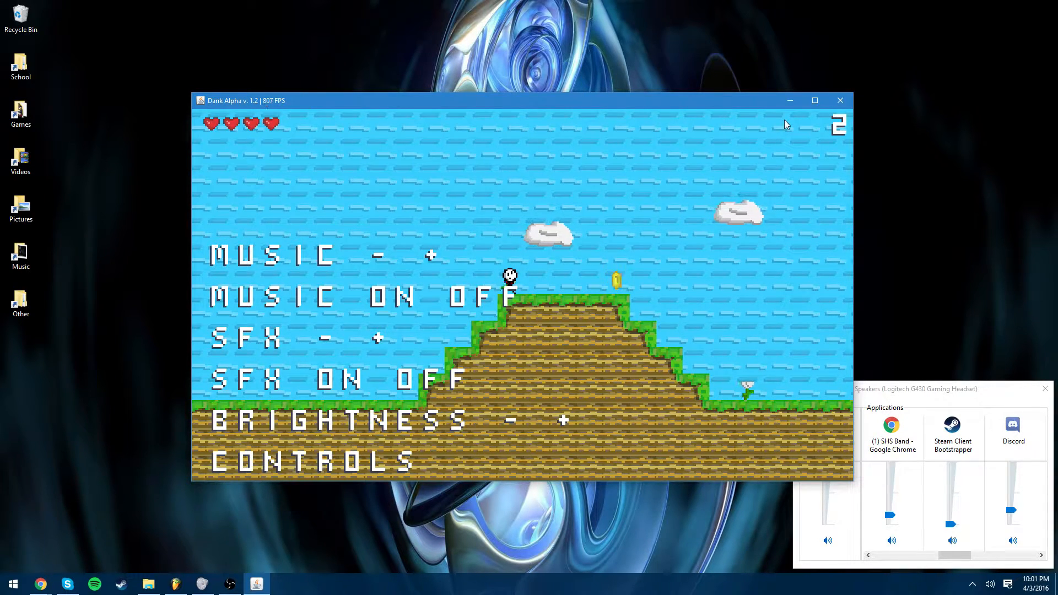
mouse_move(840, 101)
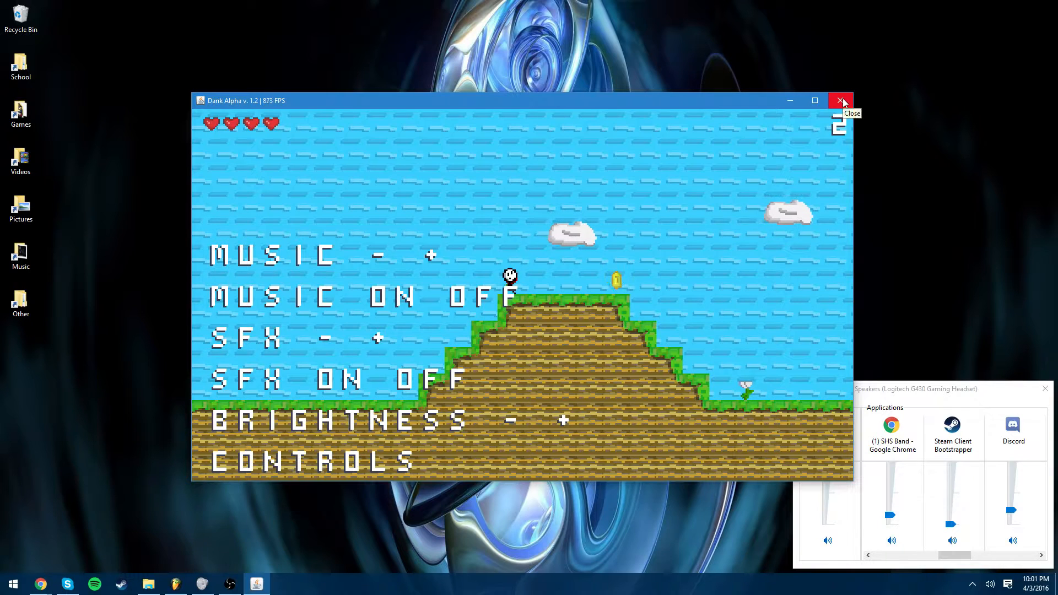
mouse_move(830, 106)
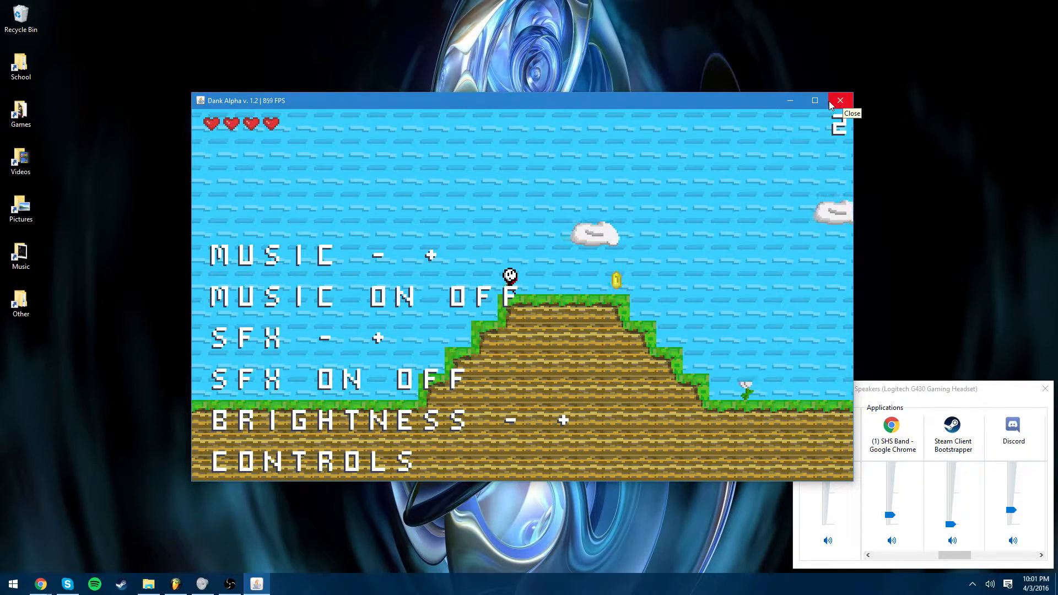
mouse_move(645, 321)
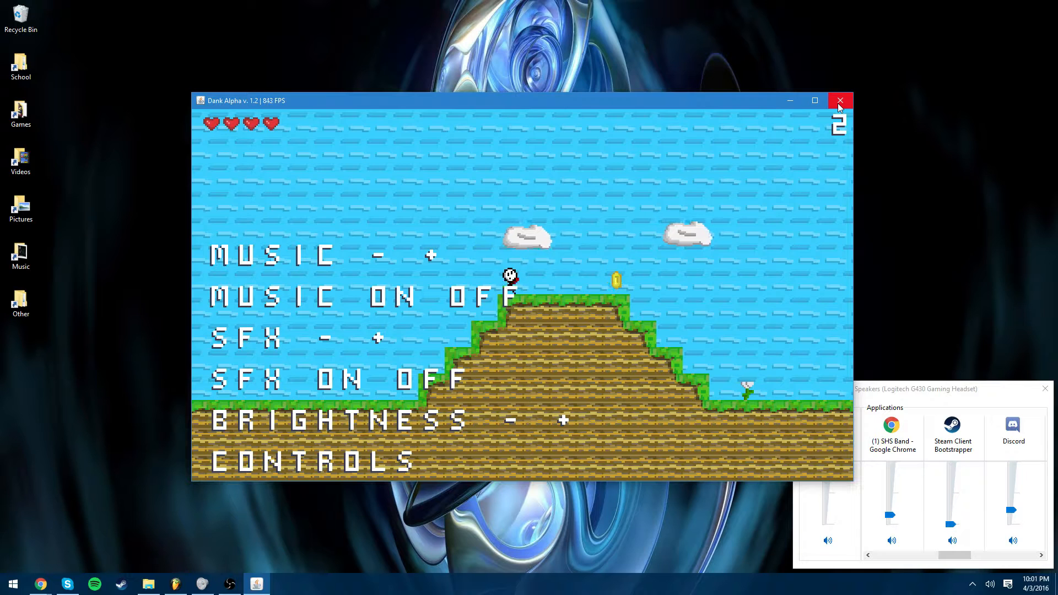
mouse_move(839, 100)
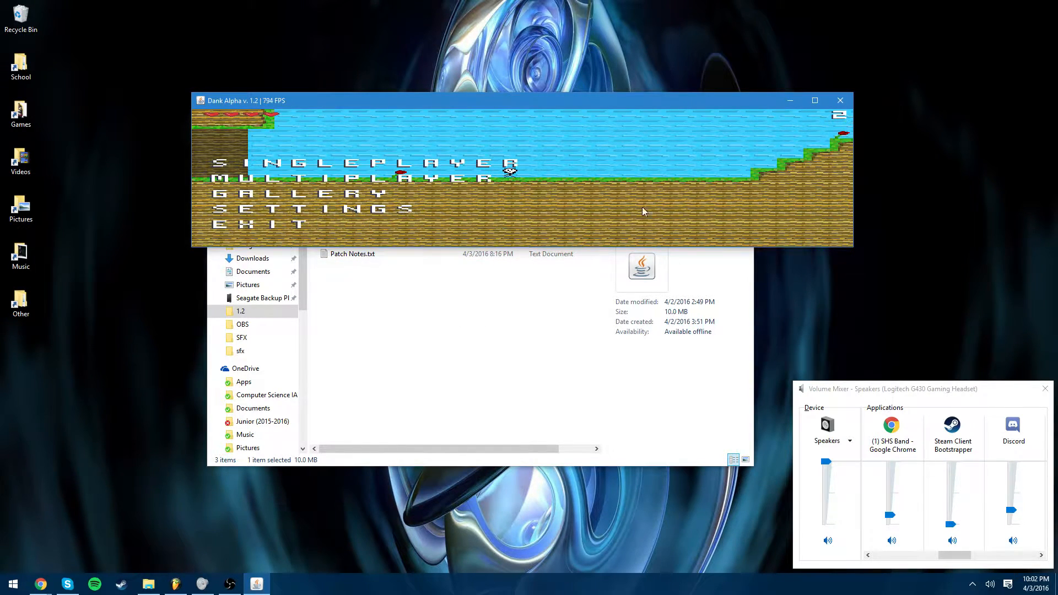
mouse_move(620, 168)
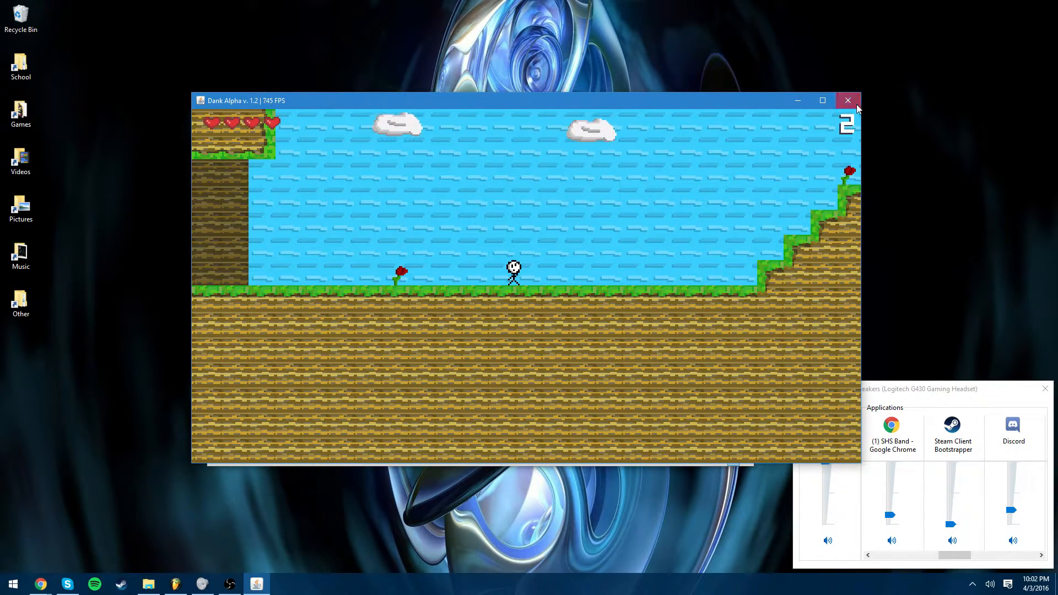
Close the v1.2 game and enter the 1.1 version folder in Explorer
left_click(848, 101)
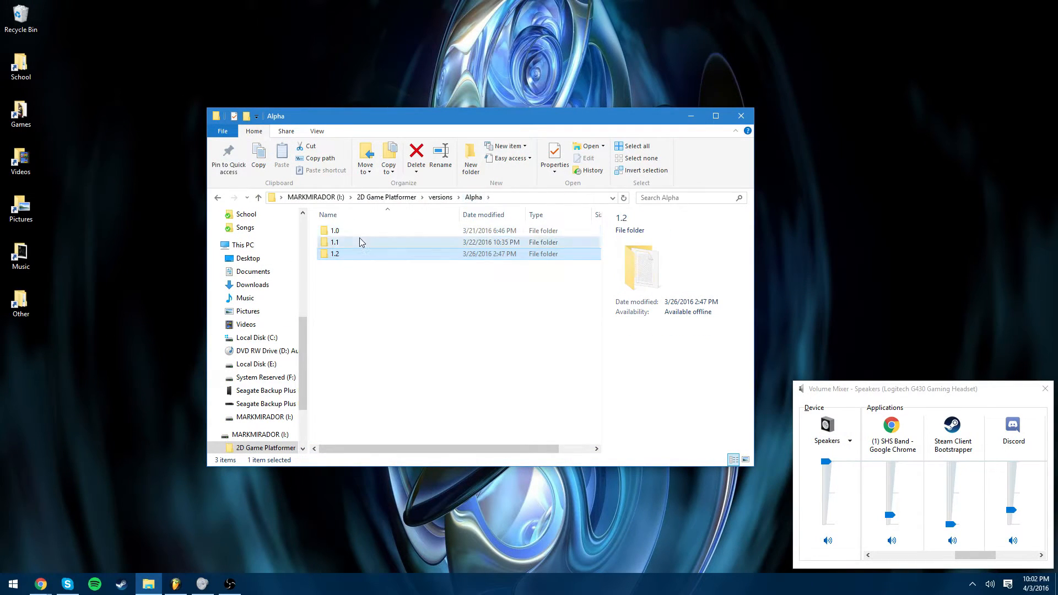
double_click(334, 241)
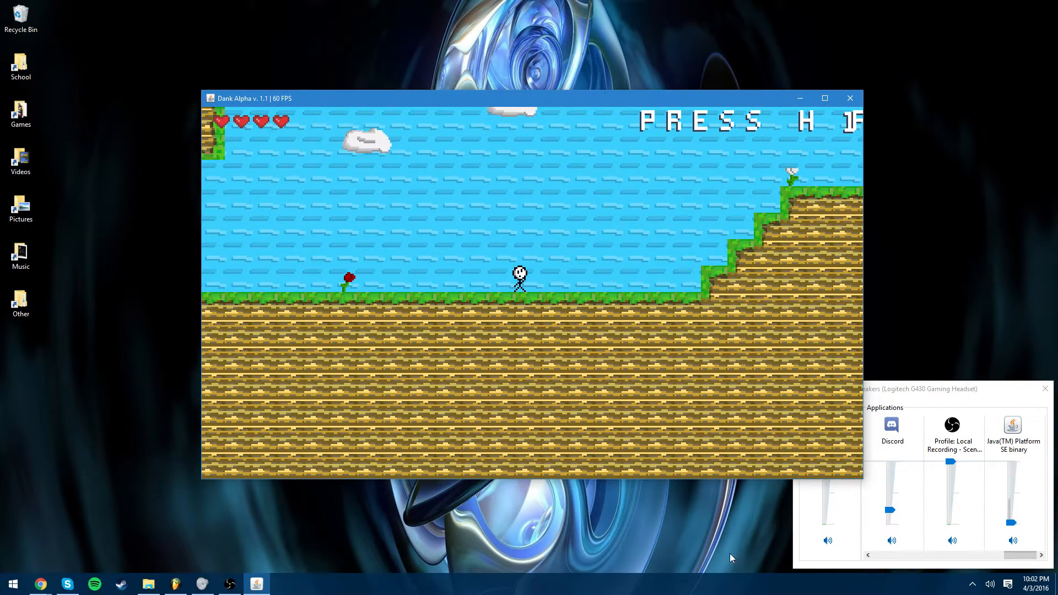
Toggle the help prompt with H while walking through the v1.1 level
key("h")
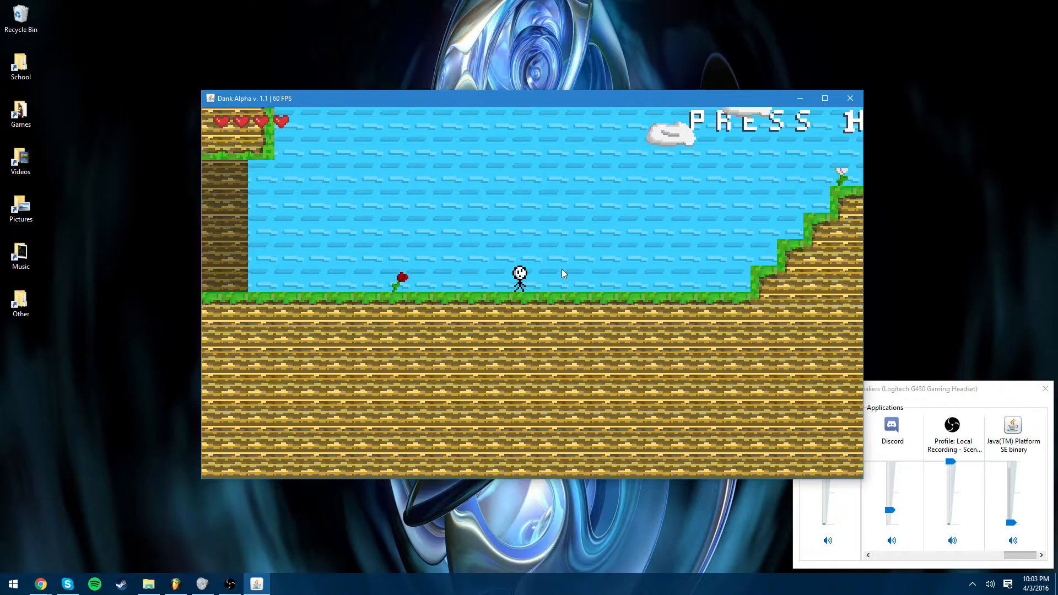
mouse_move(547, 314)
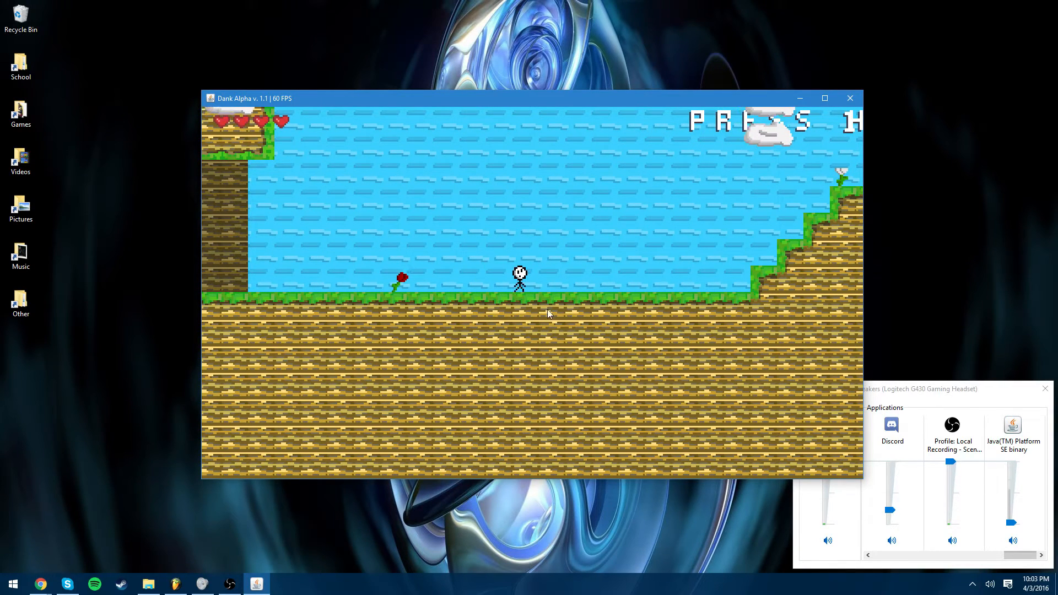